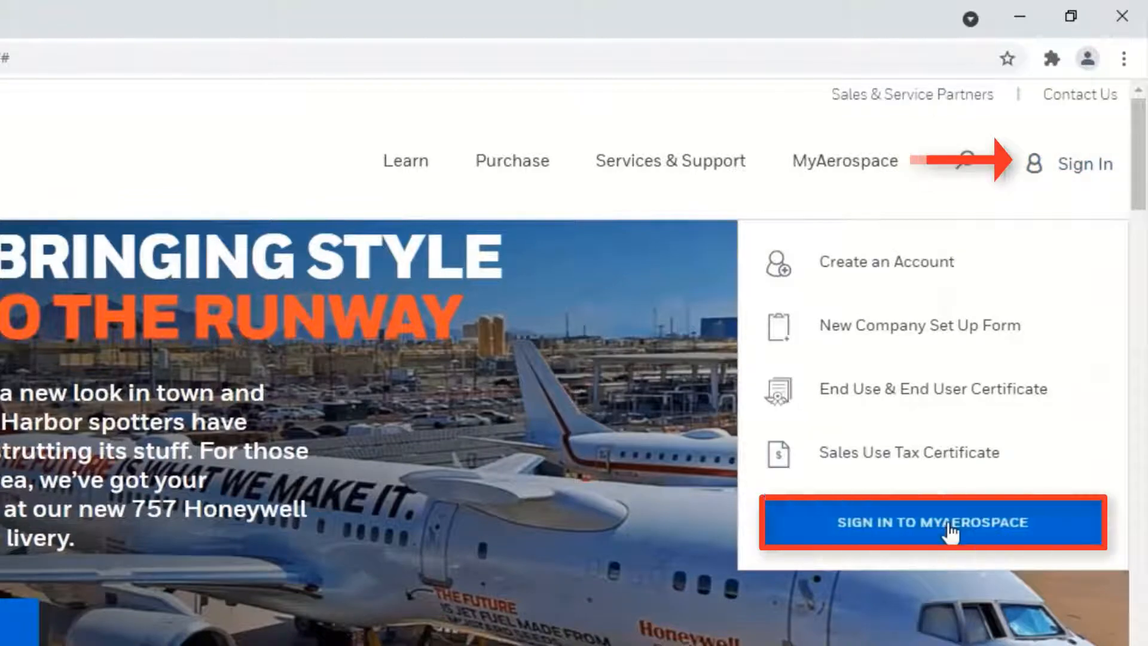
Step: Sign in to MyAerospace and go to Software & Database Services (ASDS, NavDB, TerrDB)
{"action": "left_click", "coordinate": [933, 522]}
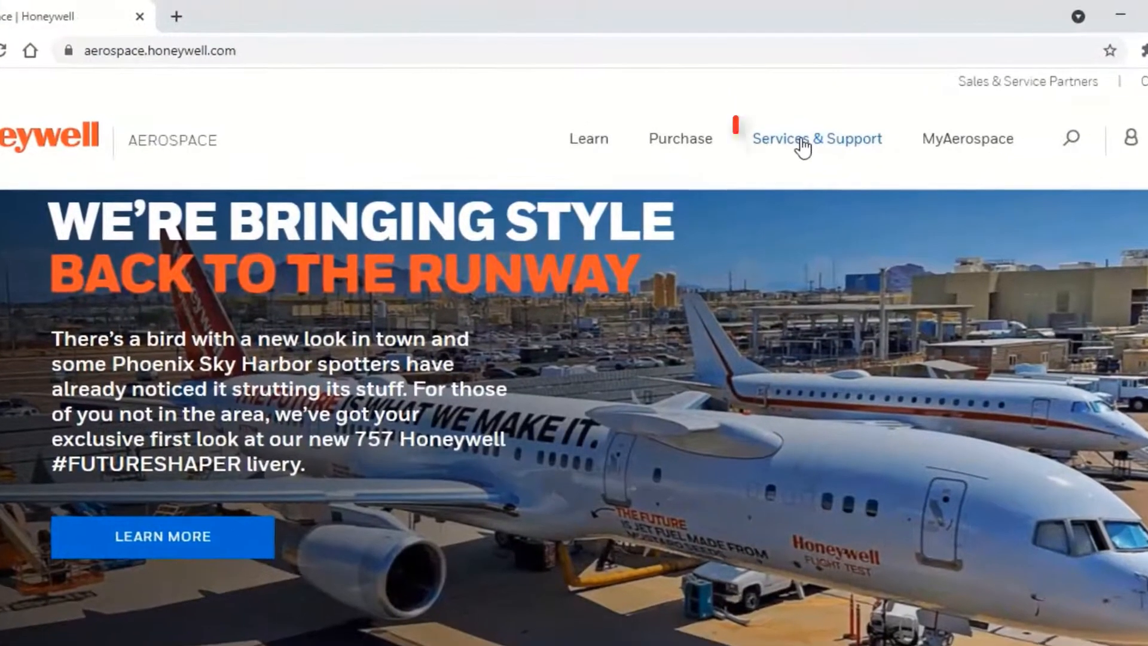
{"action": "left_click", "coordinate": [816, 139]}
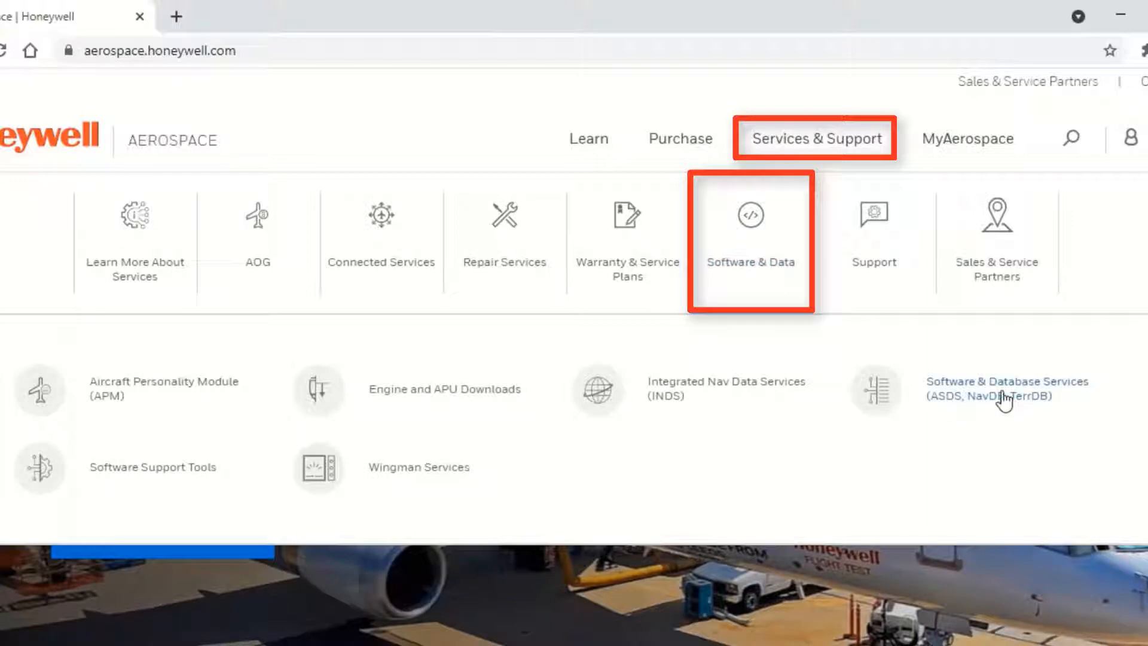
{"action": "left_click", "coordinate": [1005, 388]}
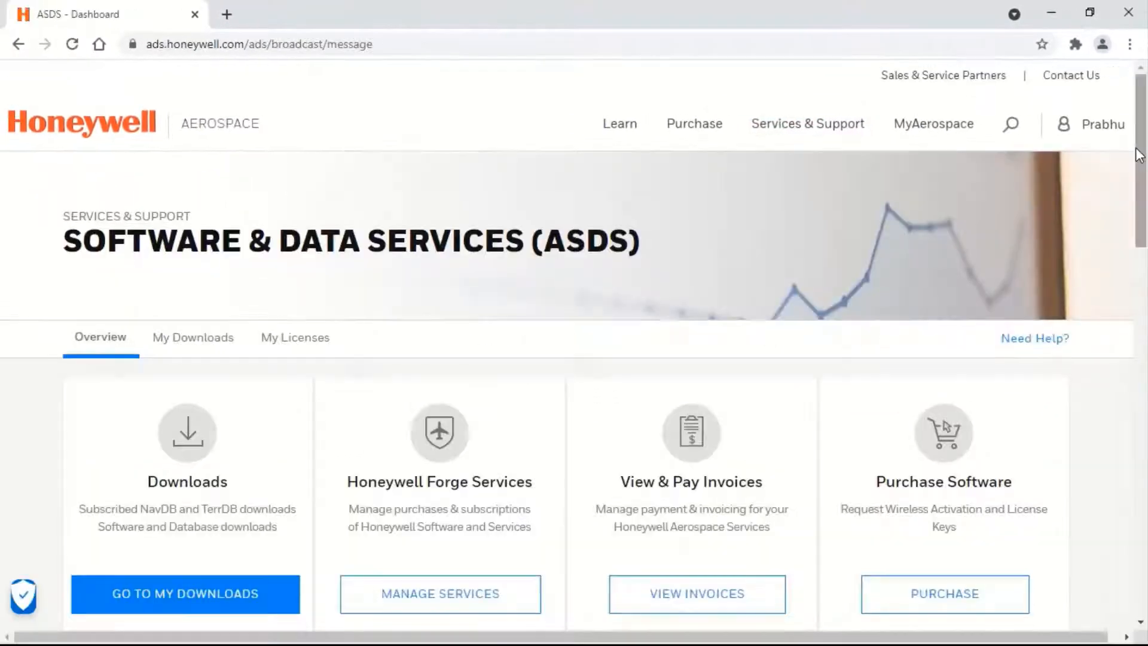
Step: Reach the TerrDB One Nav Tool section and download the OneNav+.exe Windows installer
{"action": "scroll", "scroll_direction": "down", "scroll_amount": 3}
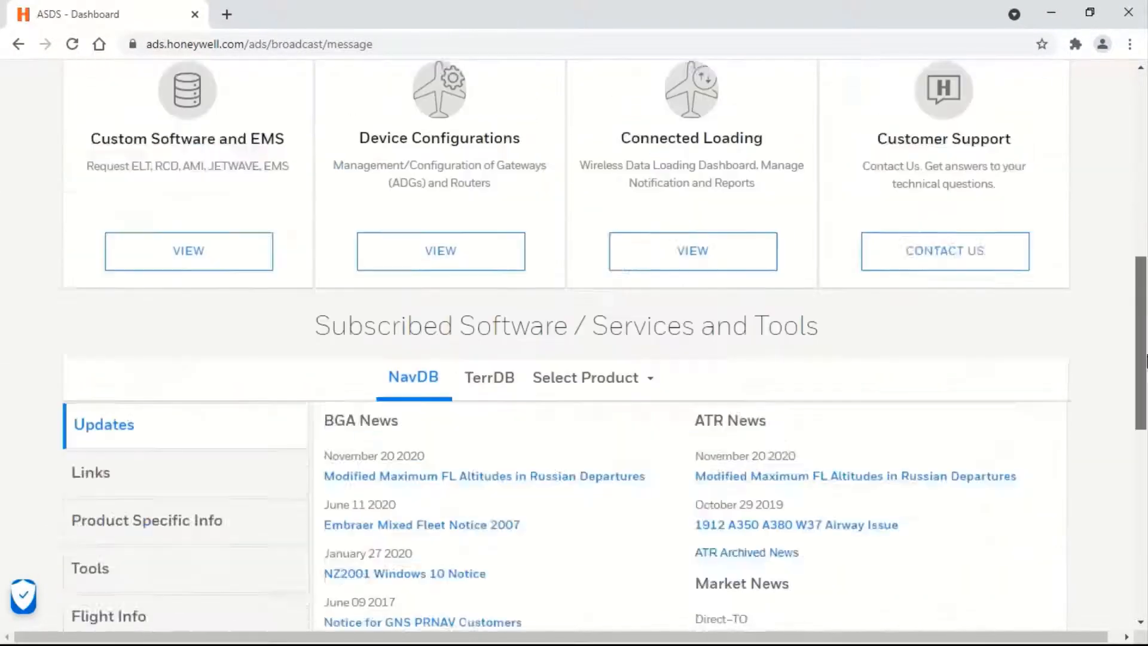
{"action": "scroll", "scroll_direction": "down", "scroll_amount": 3}
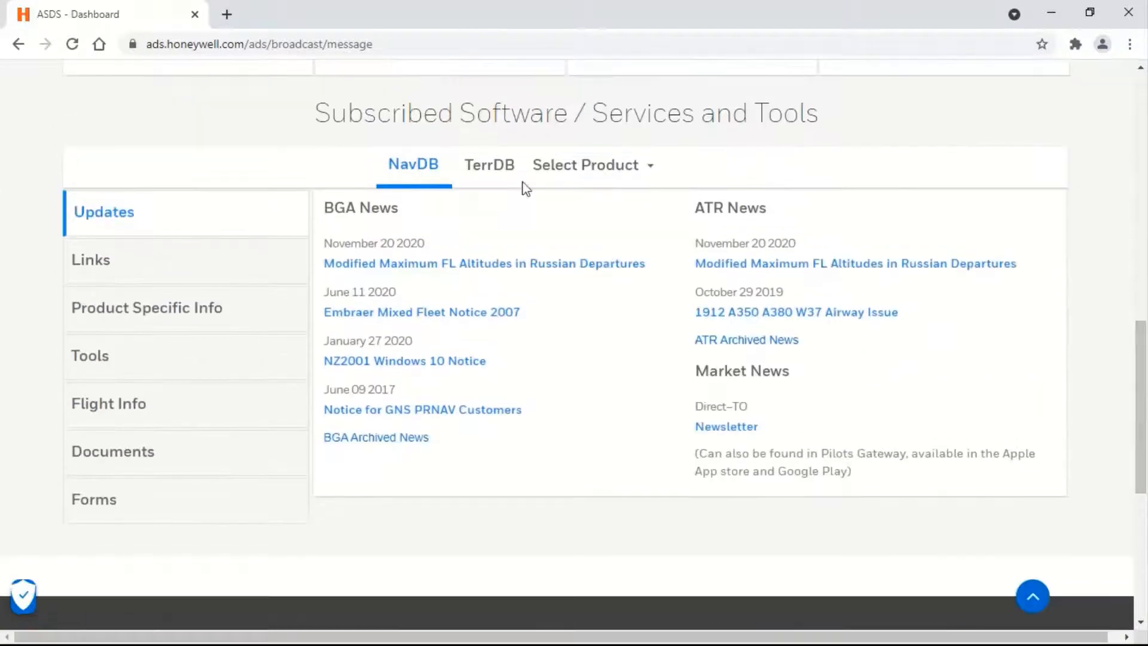
{"action": "left_click", "coordinate": [489, 164]}
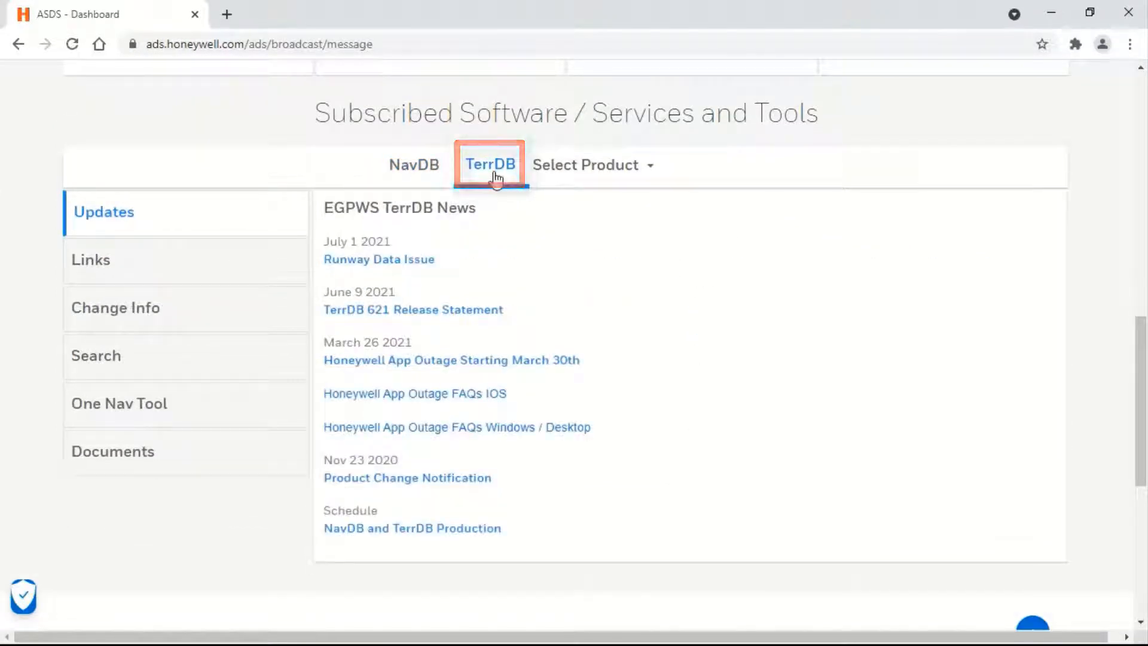
{"action": "left_click", "coordinate": [118, 402]}
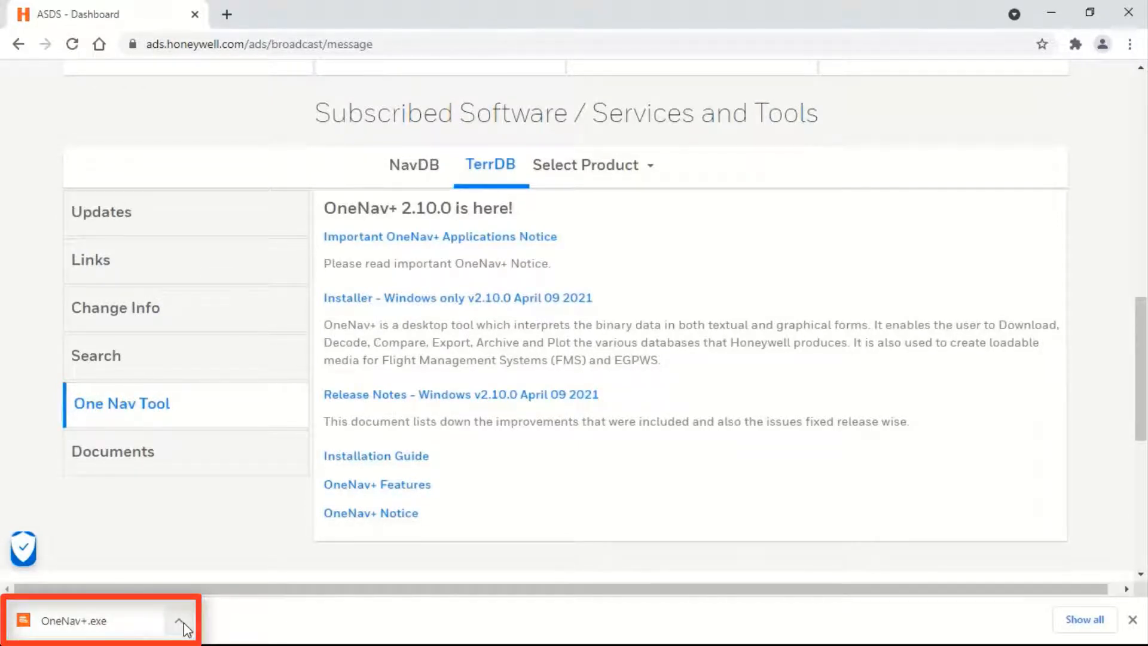
{"action": "left_click", "coordinate": [179, 621]}
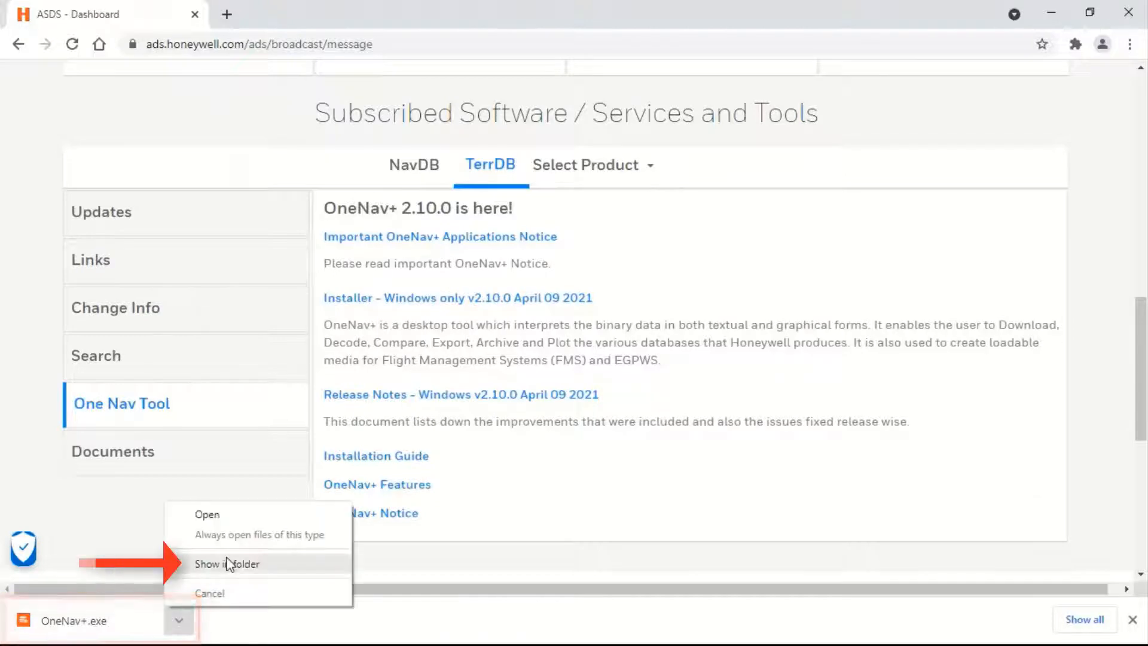
{"action": "left_click", "coordinate": [227, 564]}
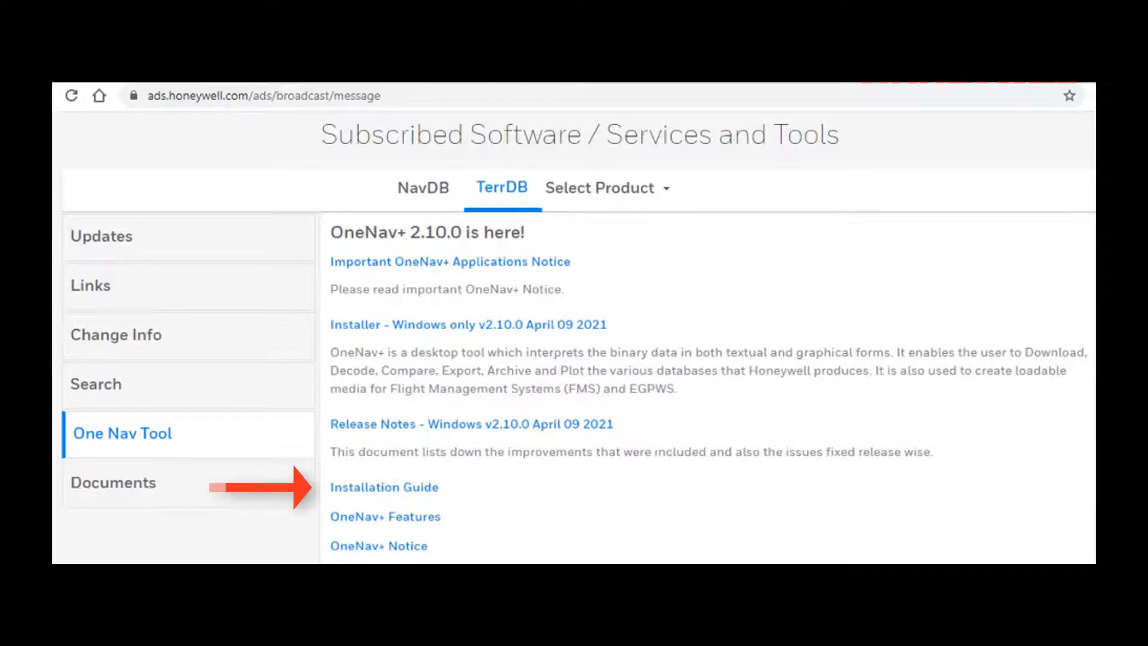
Step: View the OneNav+ installation guide, then install and launch OneNav+ 2.10.1
{"action": "left_click", "coordinate": [383, 486]}
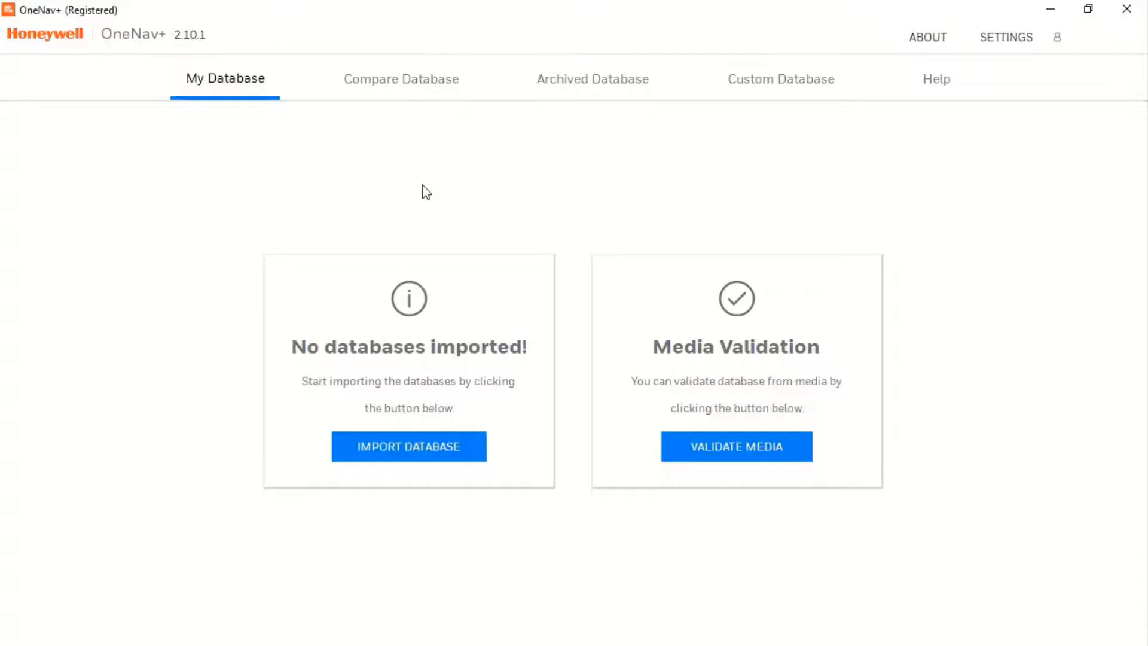
{"action": "mouse_move", "coordinate": [405, 467]}
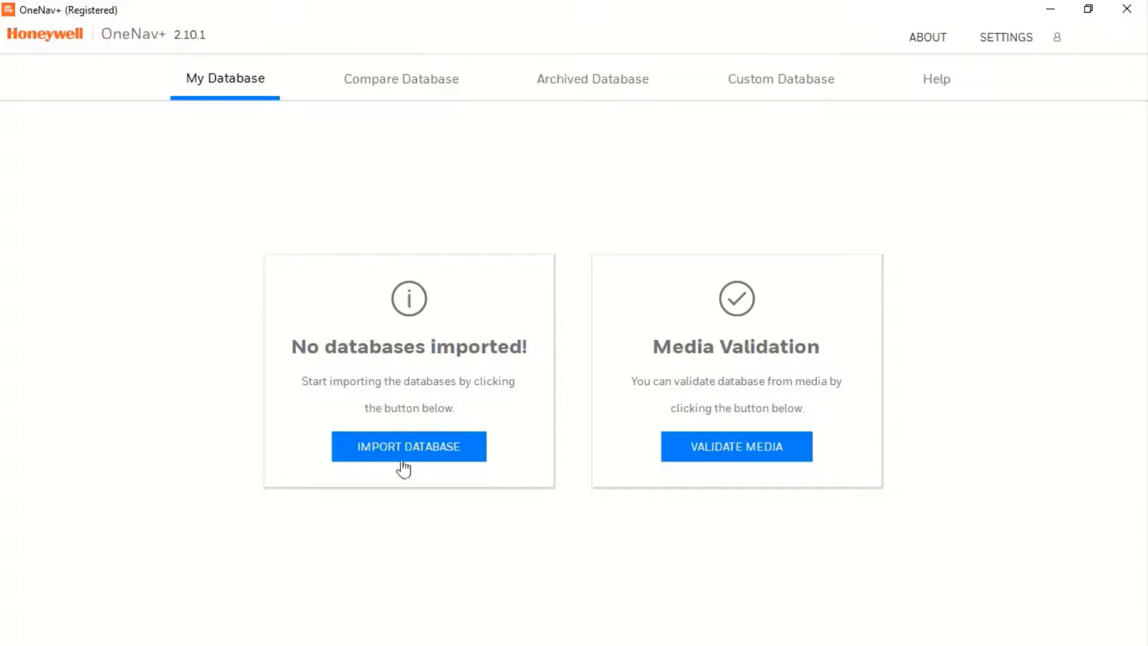
Step: Start a database import from file, bringing up the Select File(s) to Import picker
{"action": "left_click", "coordinate": [408, 446]}
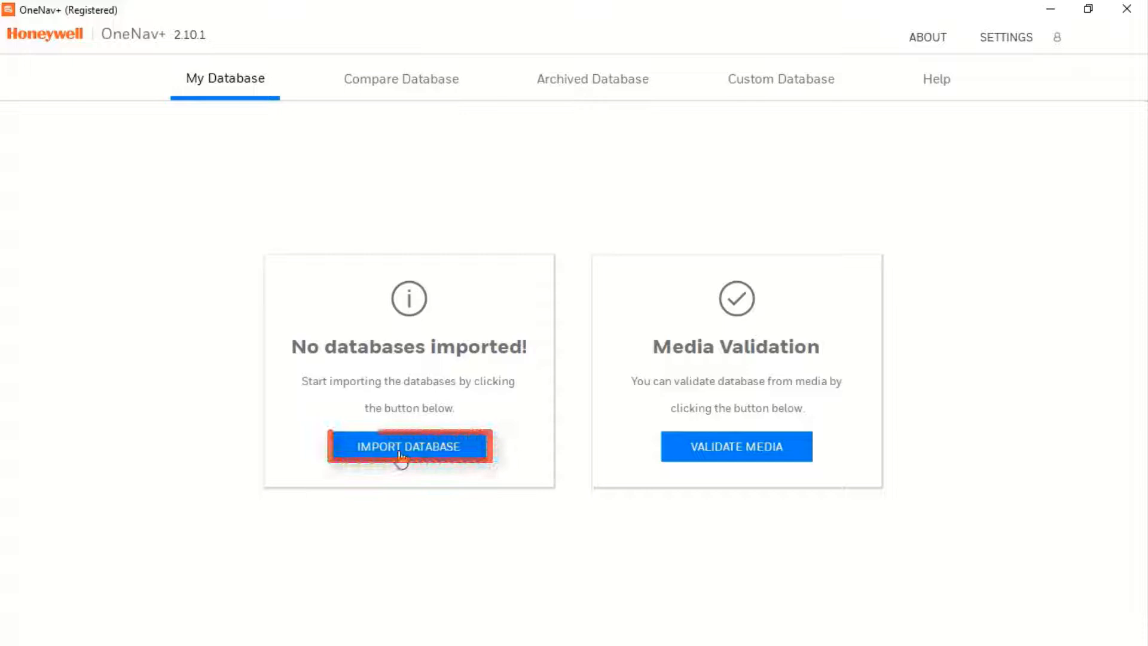
{"action": "left_click", "coordinate": [409, 446]}
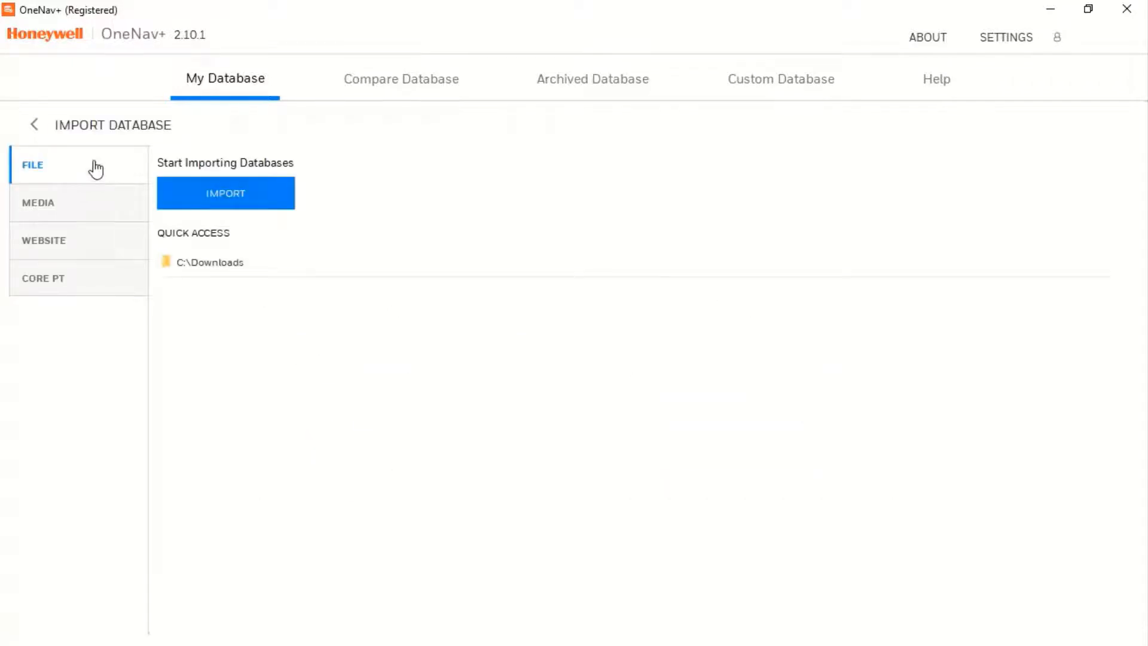
{"action": "mouse_move", "coordinate": [96, 234]}
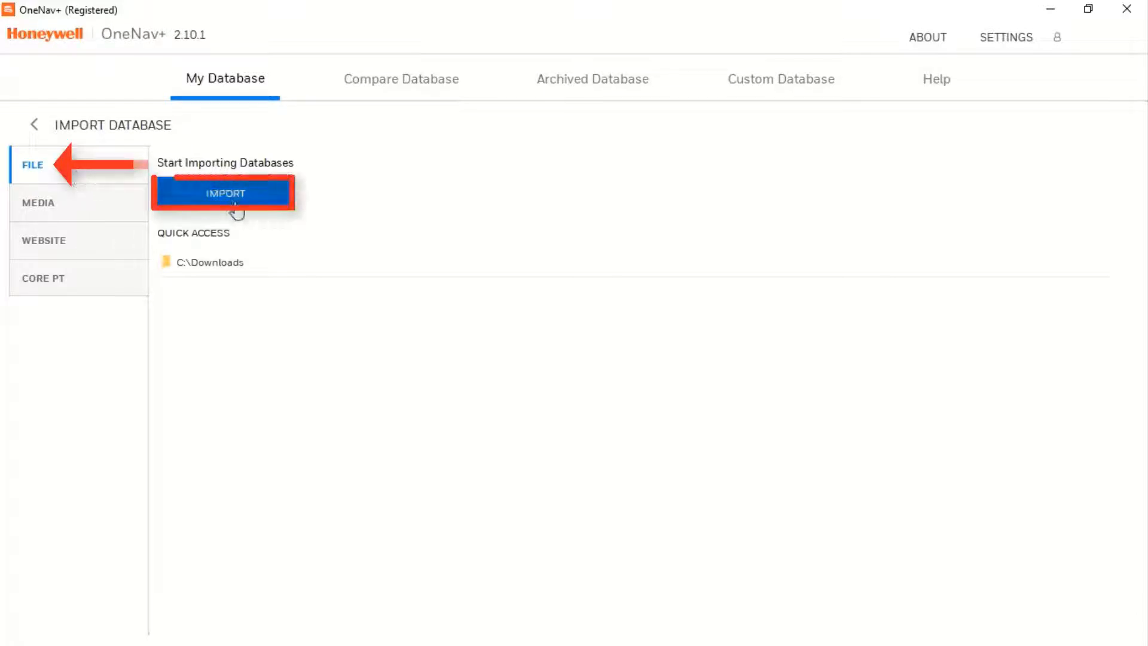
{"action": "left_click", "coordinate": [225, 191]}
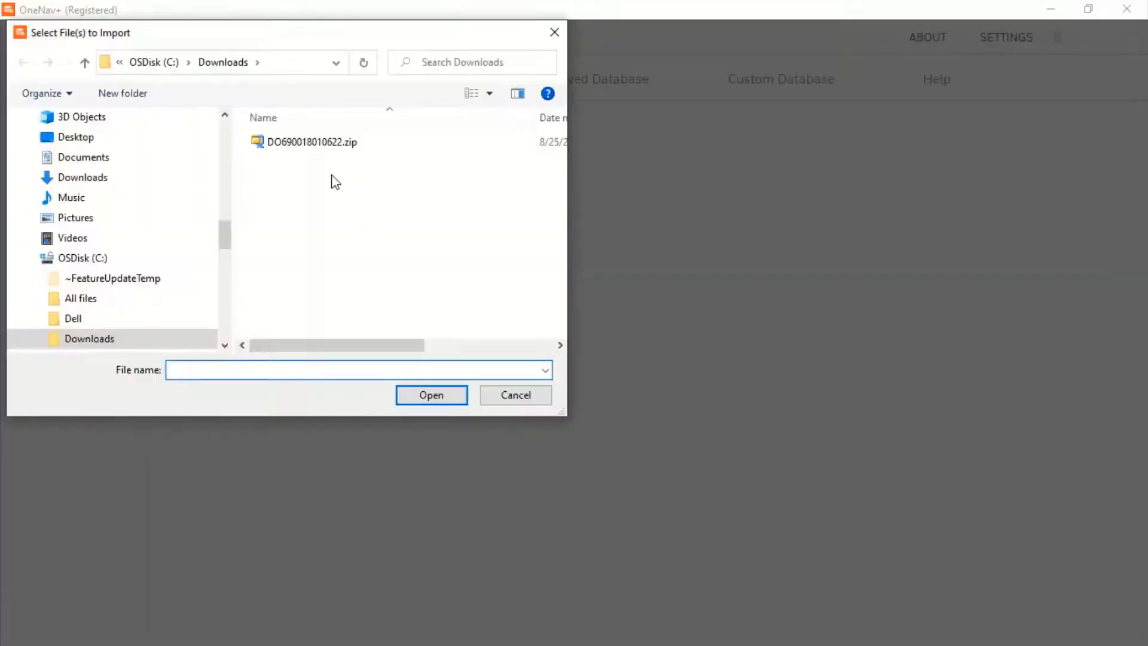
{"action": "mouse_move", "coordinate": [308, 141]}
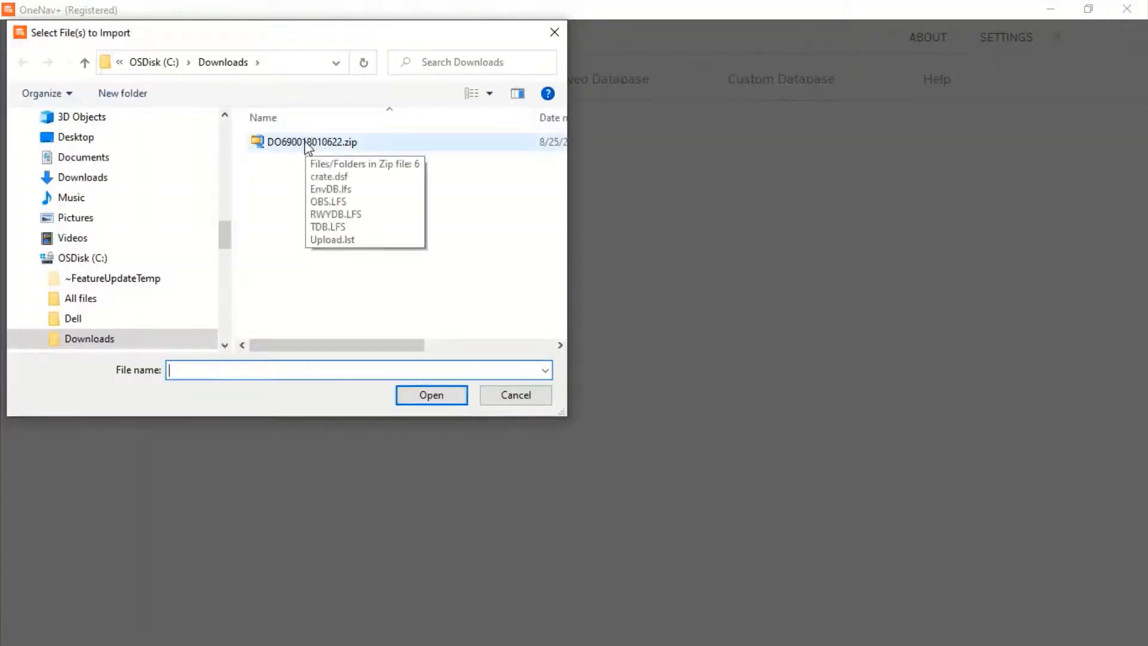
Step: Import DO690018010622.zip from Downloads, adding the EGPWS_MKVA serial 622 database
{"action": "left_click", "coordinate": [310, 141]}
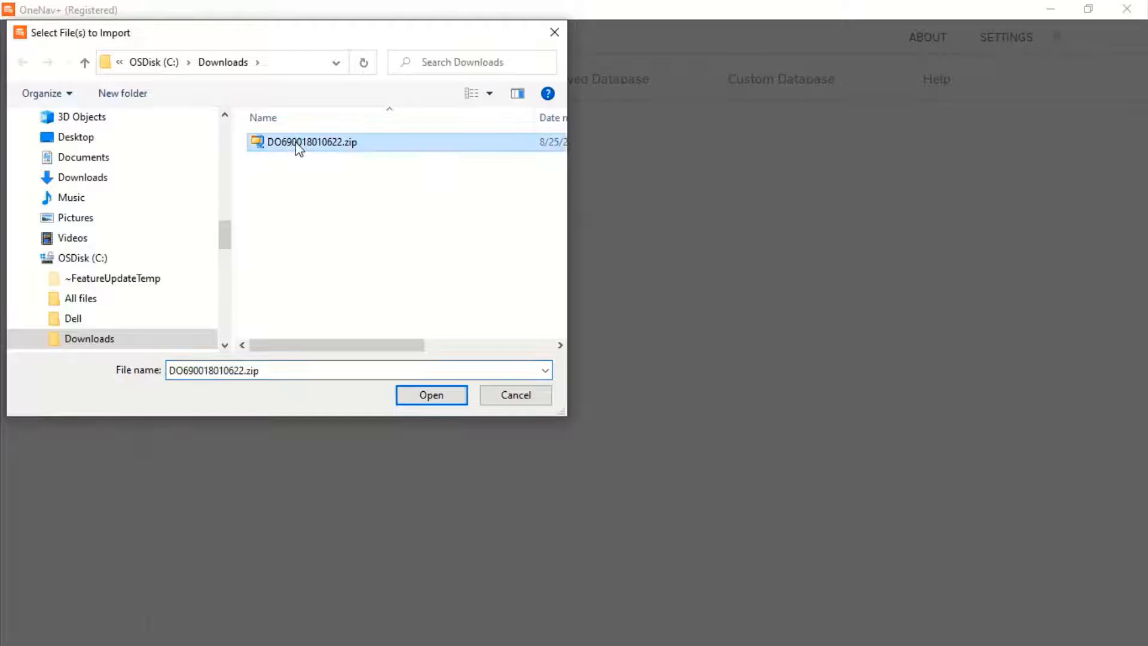
{"action": "left_click", "coordinate": [432, 394]}
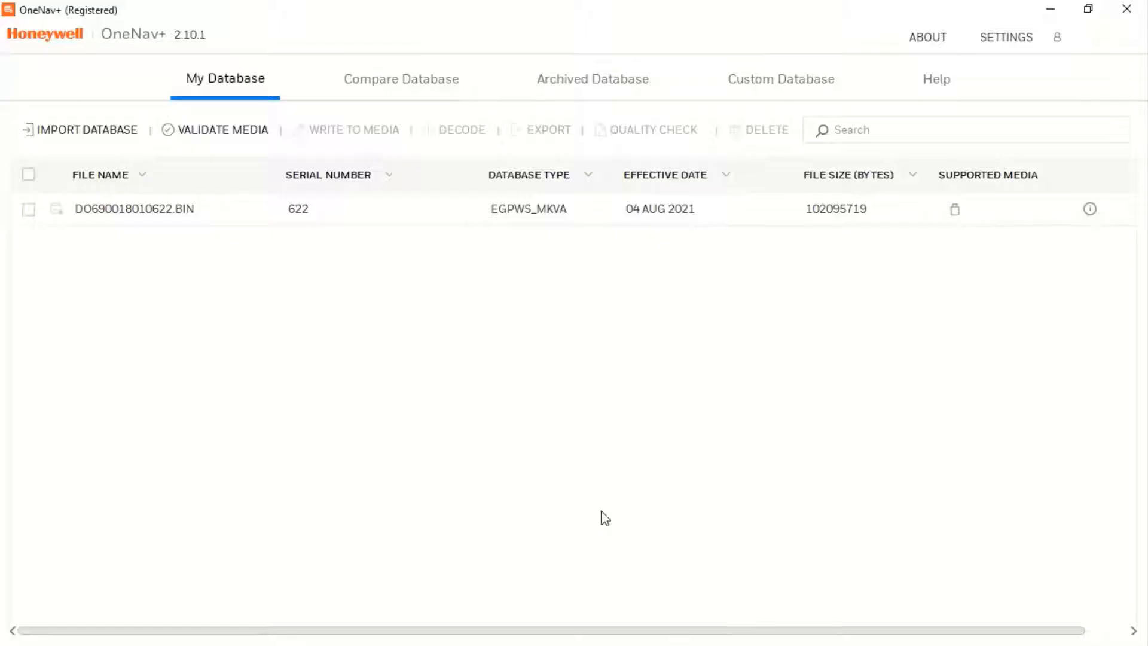
{"action": "mouse_move", "coordinate": [96, 151]}
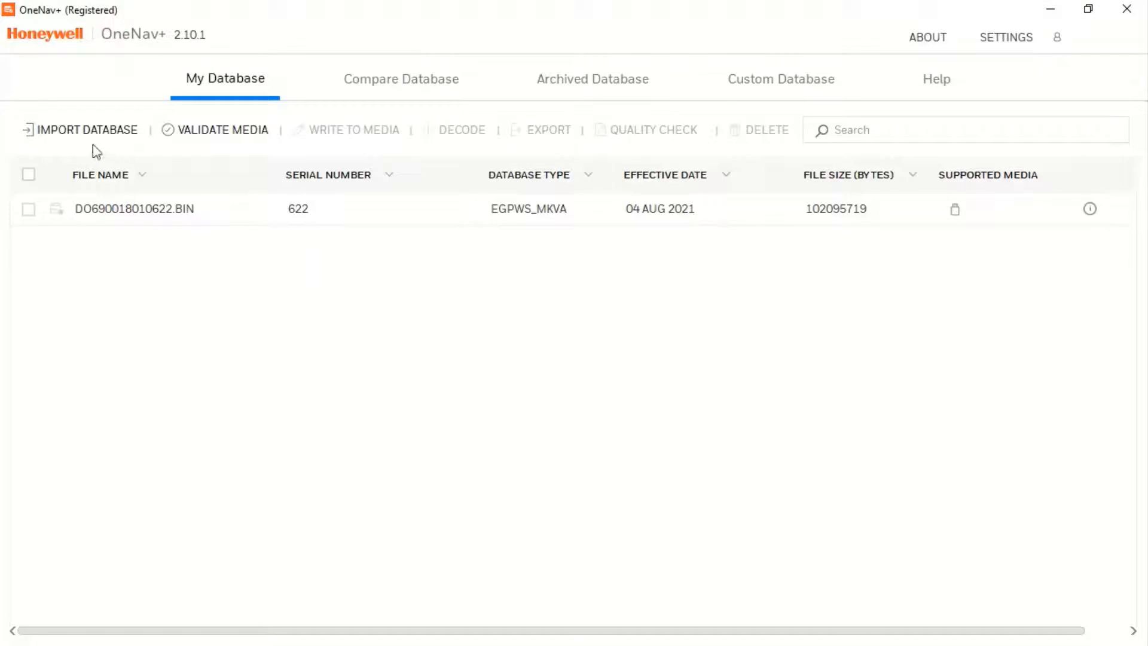
Step: Start another database import and switch to the Media source option
{"action": "left_click", "coordinate": [86, 129]}
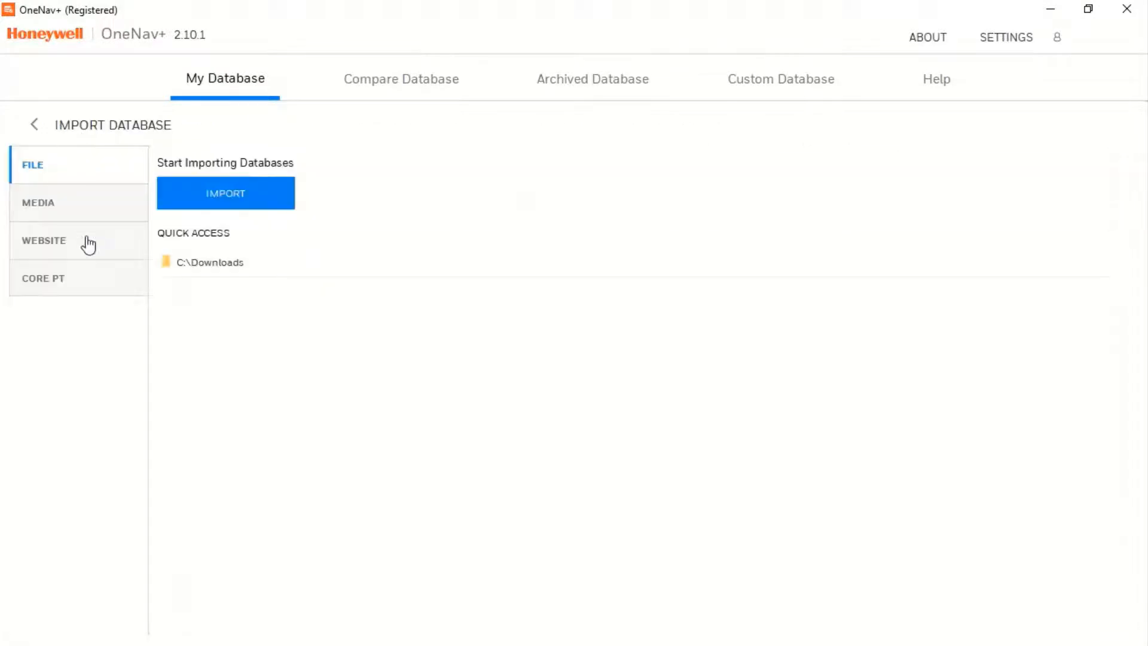
{"action": "mouse_move", "coordinate": [66, 210]}
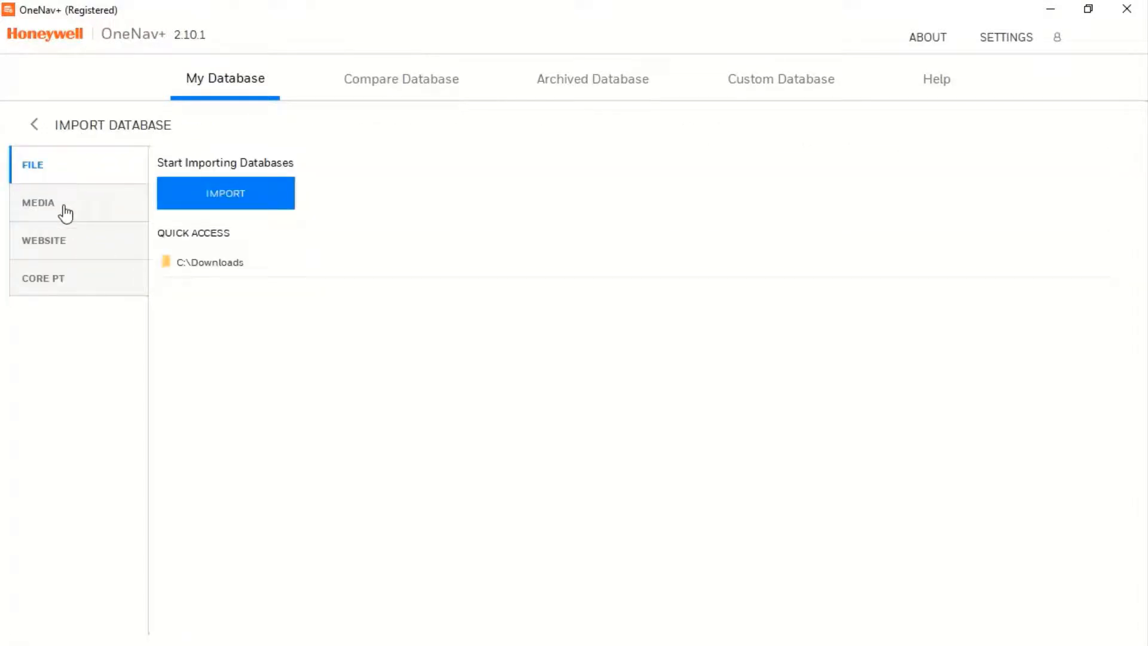
{"action": "left_click", "coordinate": [38, 203]}
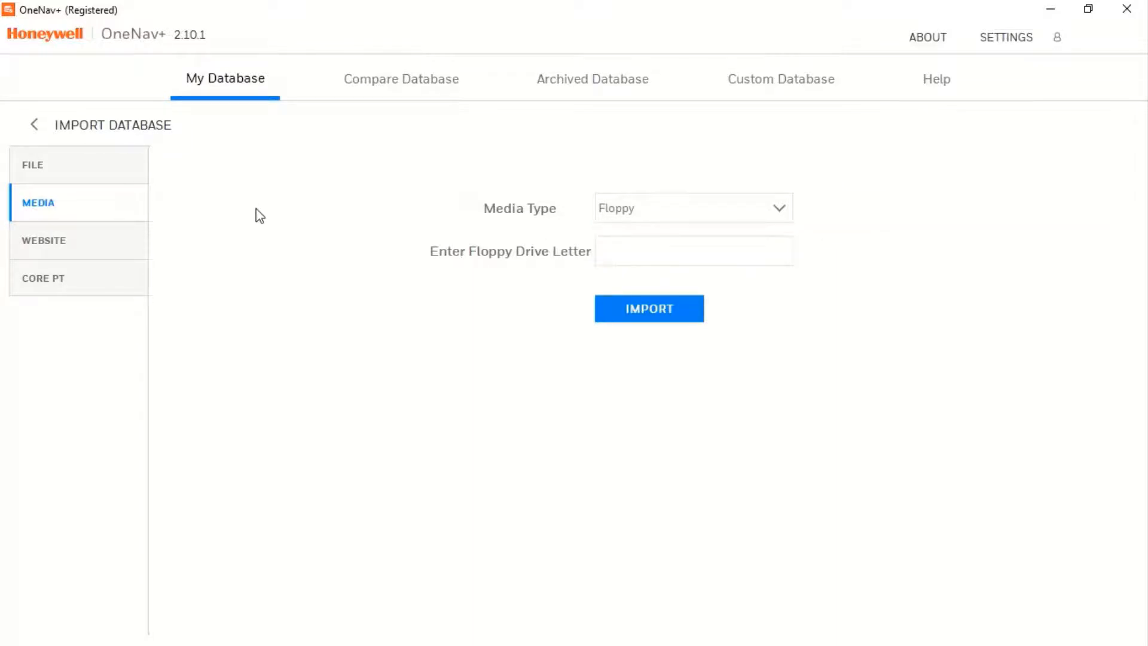
{"action": "mouse_move", "coordinate": [73, 258]}
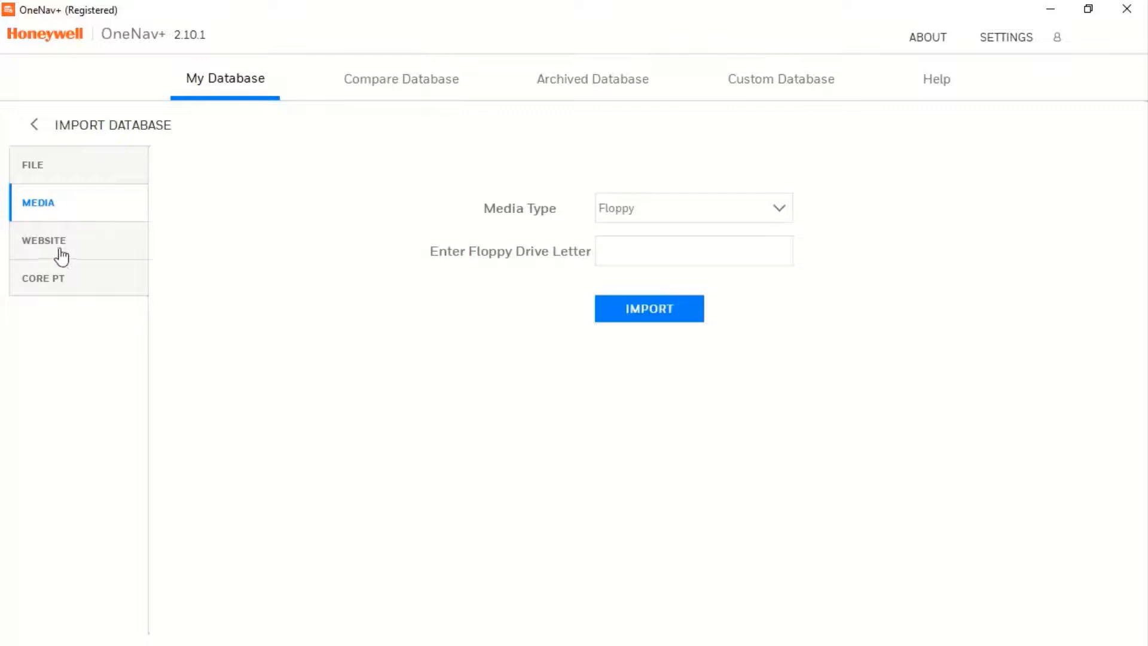
Step: Switch the import source to the Honeywell website, showing the no-subscription notice
{"action": "left_click", "coordinate": [43, 240]}
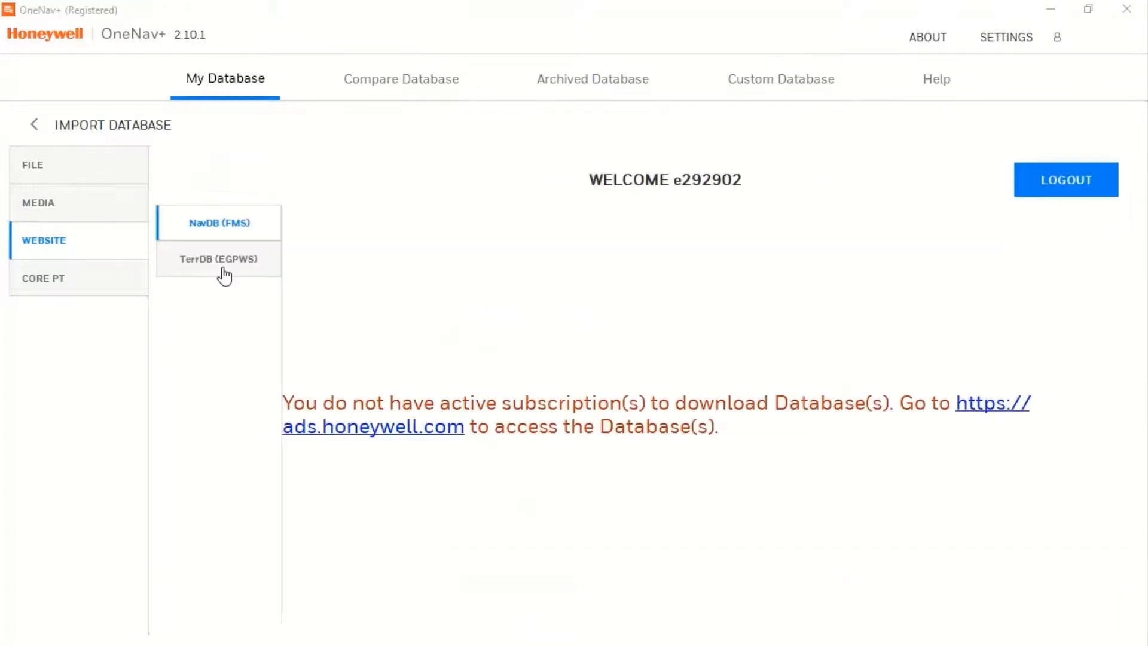
Step: Download the previous TerrDB (EGPWS) version MKV-A A615A Ver 621 into My Database
{"action": "left_click", "coordinate": [217, 258]}
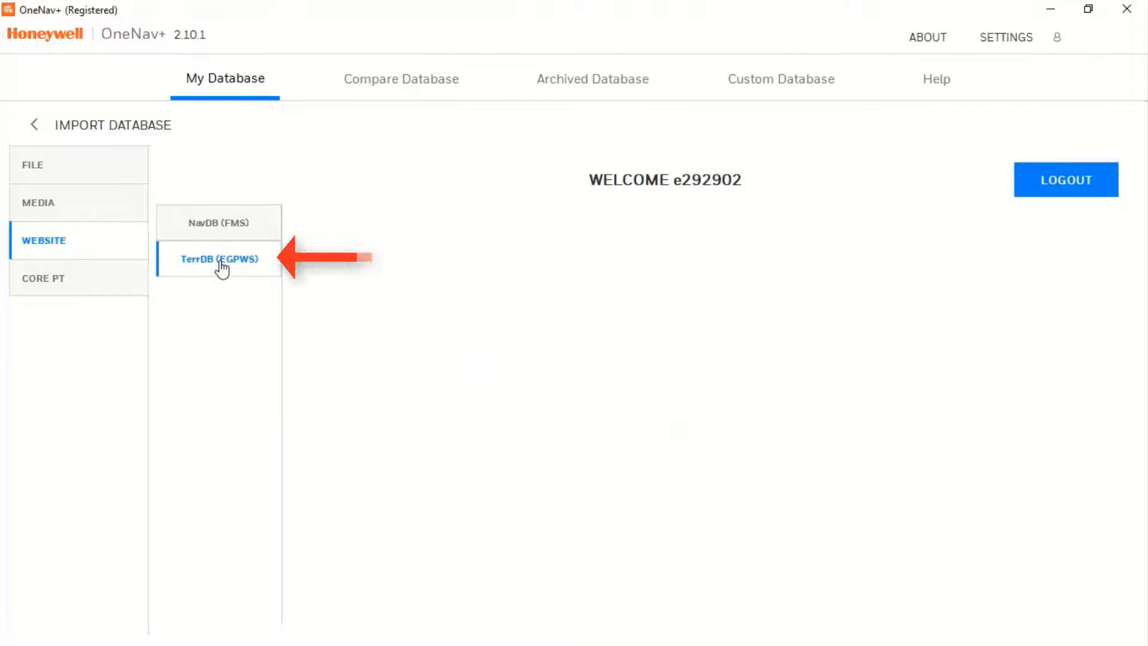
{"action": "left_click", "coordinate": [218, 258]}
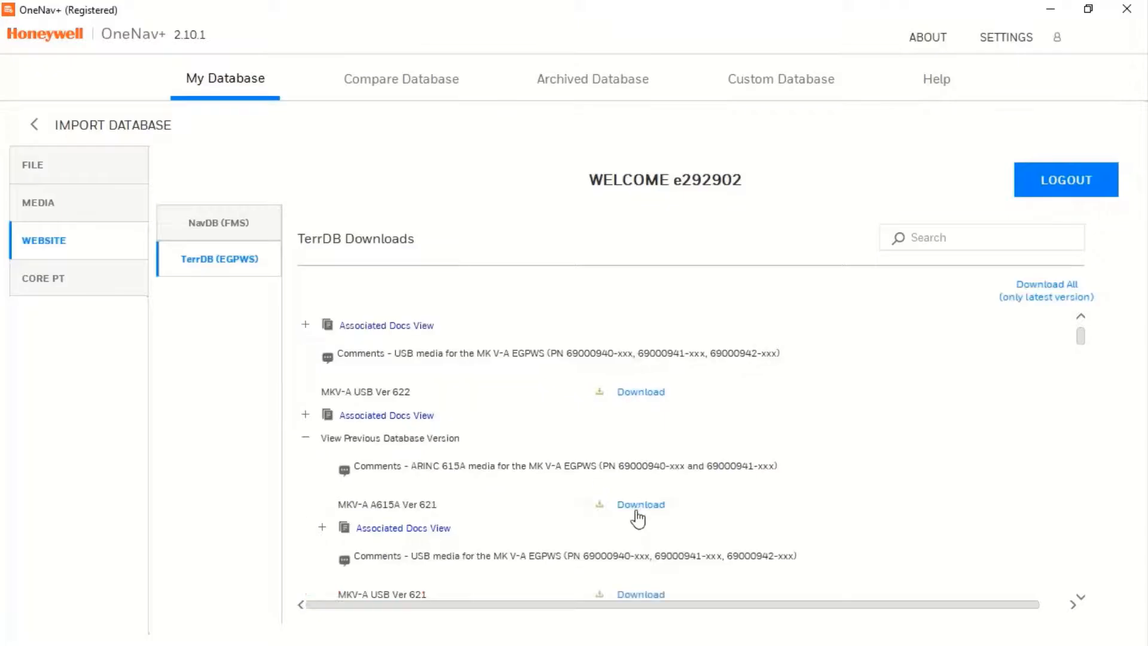
{"action": "left_click", "coordinate": [639, 503]}
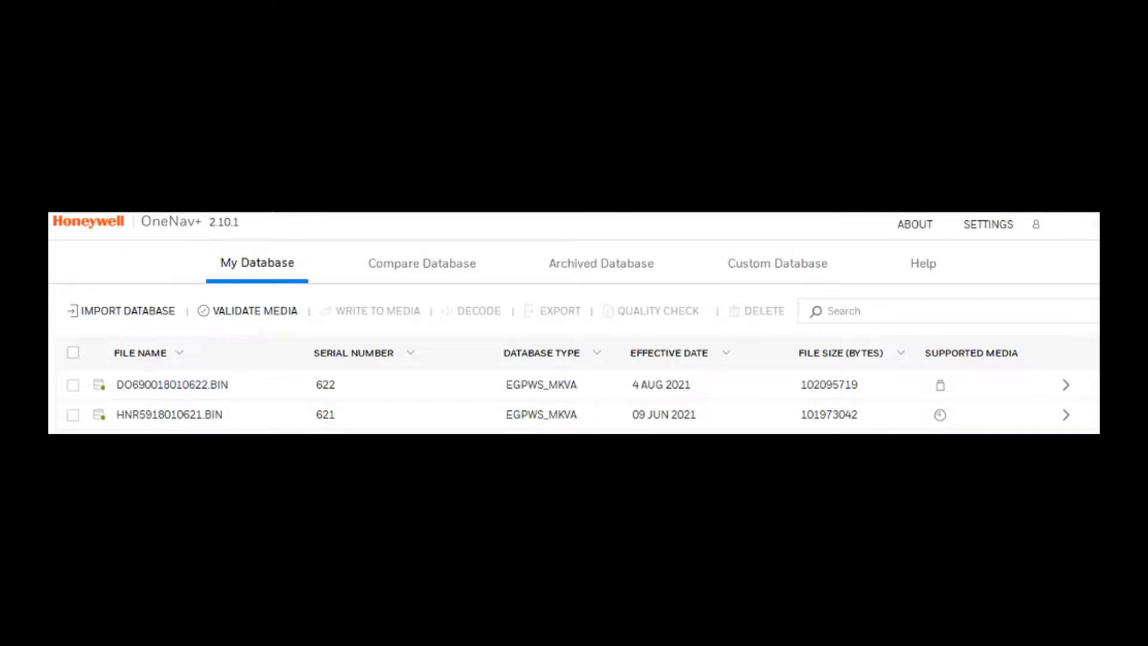
Step: Select DO690018010622.BIN and set it to write to PCMCIA media
{"action": "left_click", "coordinate": [73, 384]}
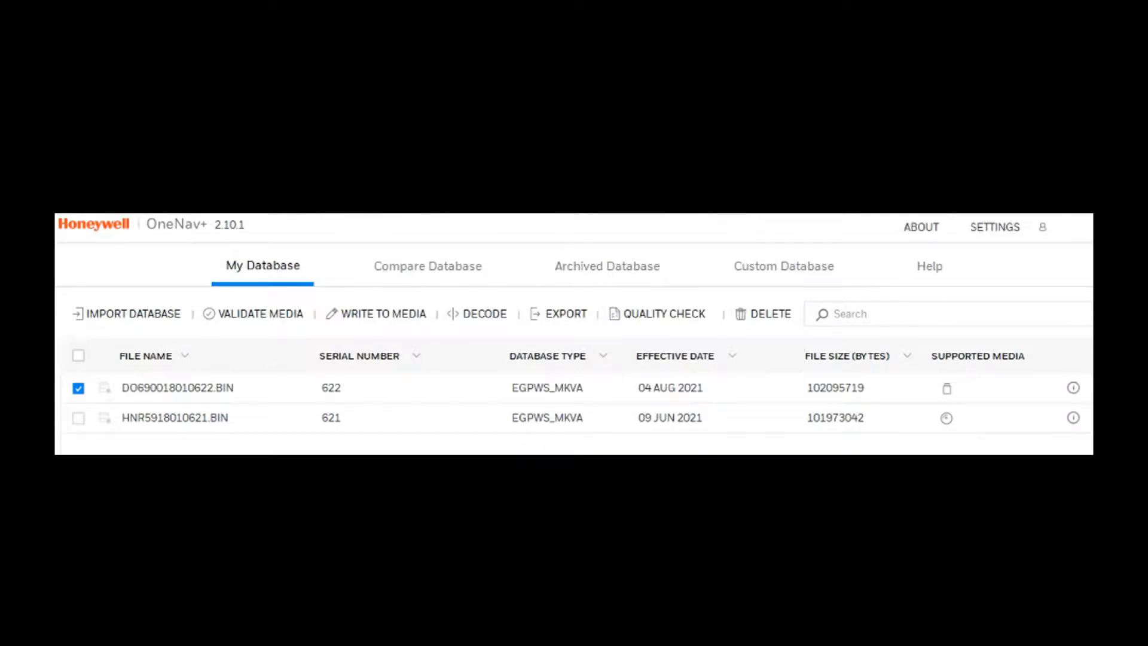
{"action": "left_click", "coordinate": [176, 387]}
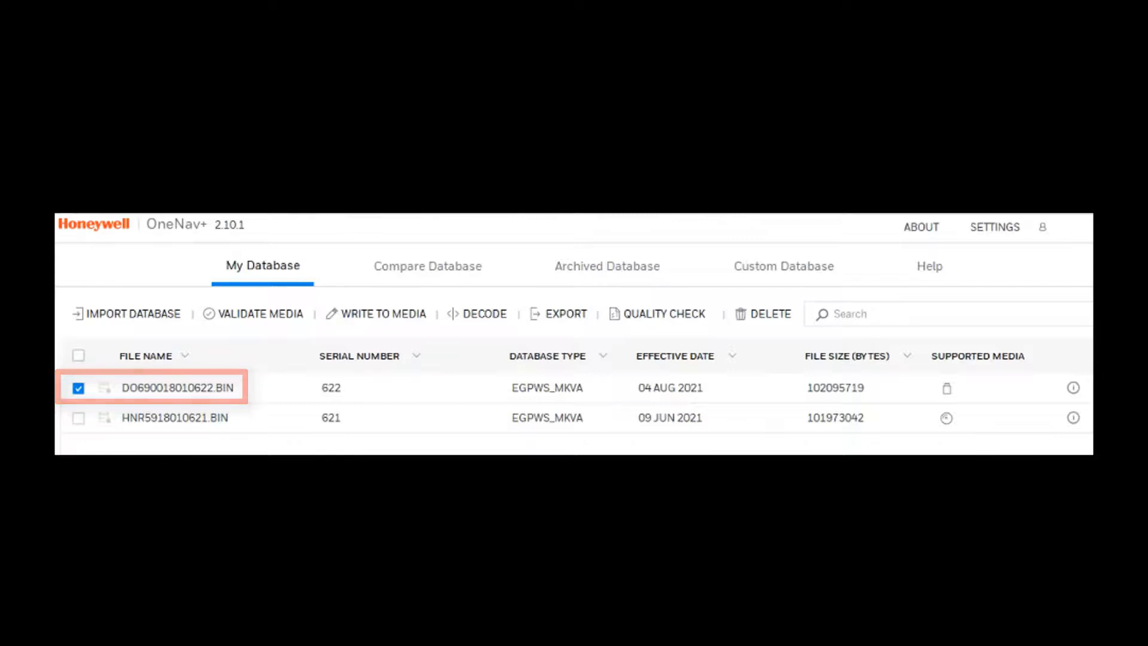
{"action": "left_click", "coordinate": [375, 313]}
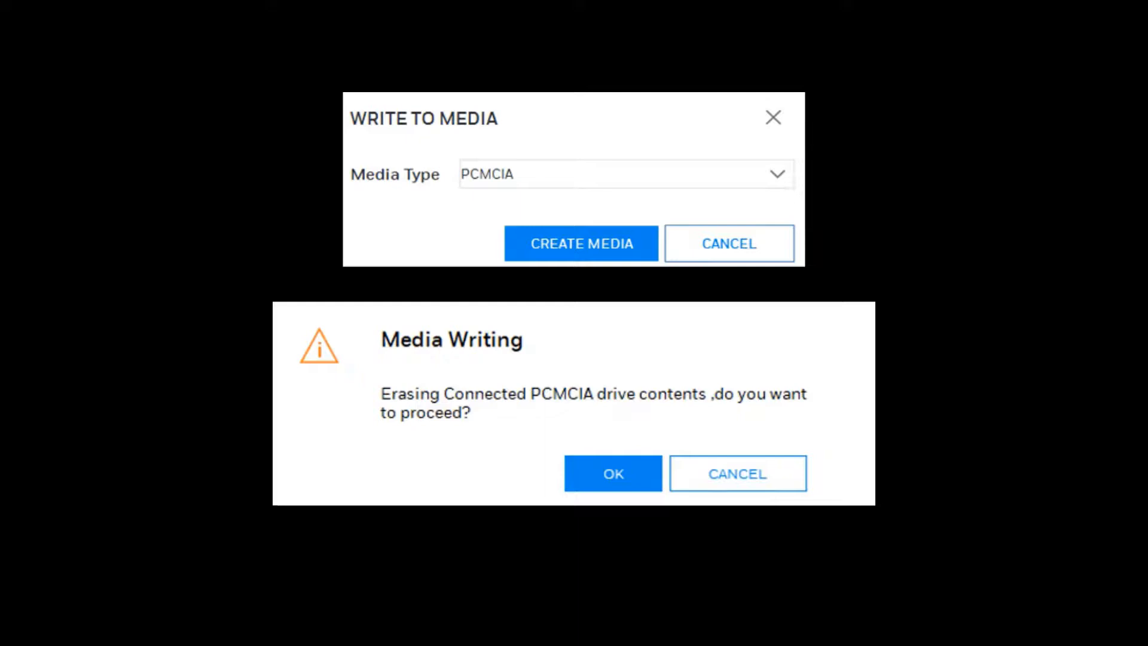
Step: Create the media and approve erasing the PCMCIA card, completing the database transfer
{"action": "left_click", "coordinate": [581, 243]}
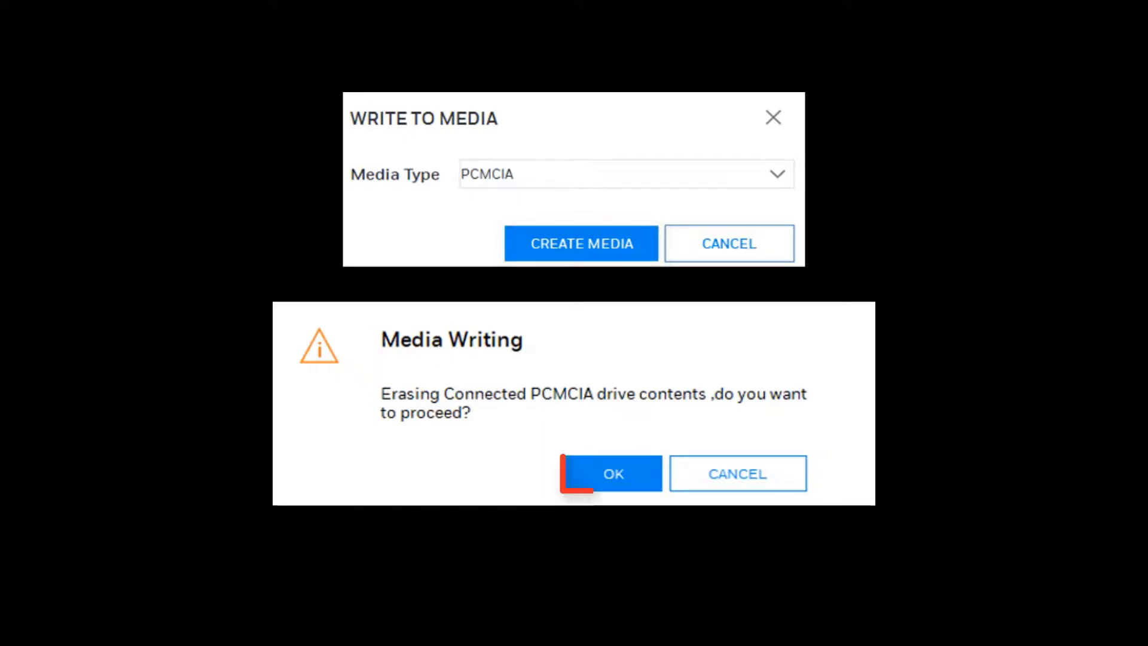
{"action": "left_click", "coordinate": [613, 474]}
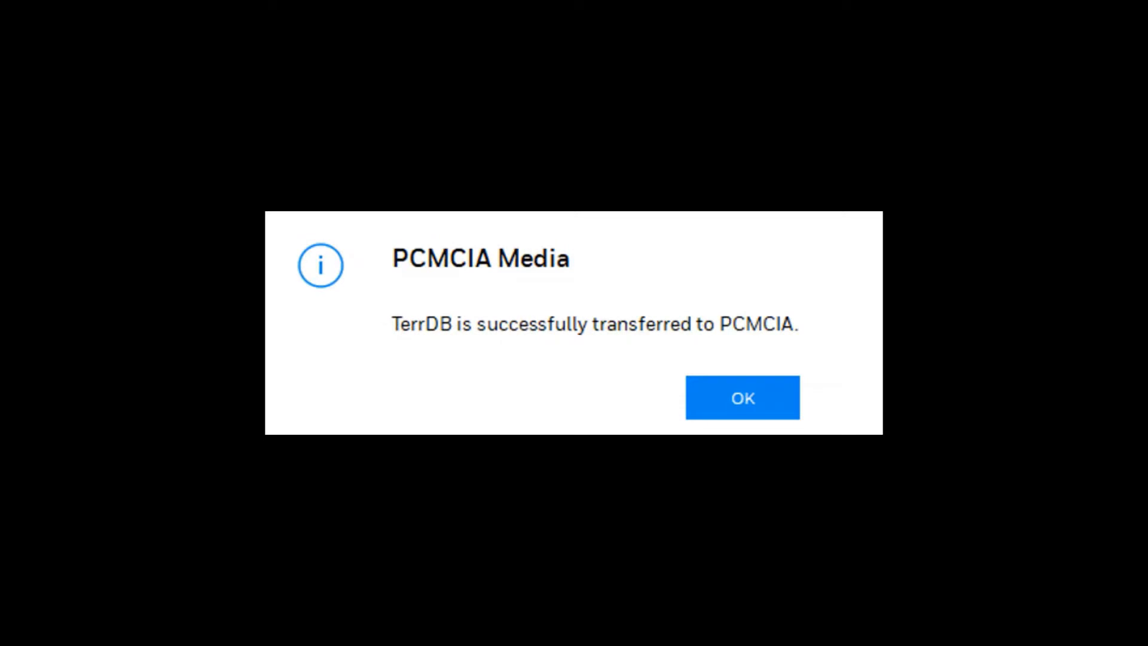
Step: Acknowledge the PCMCIA Media dialog confirming the terrain database transfer succeeded
{"action": "left_click", "coordinate": [741, 397]}
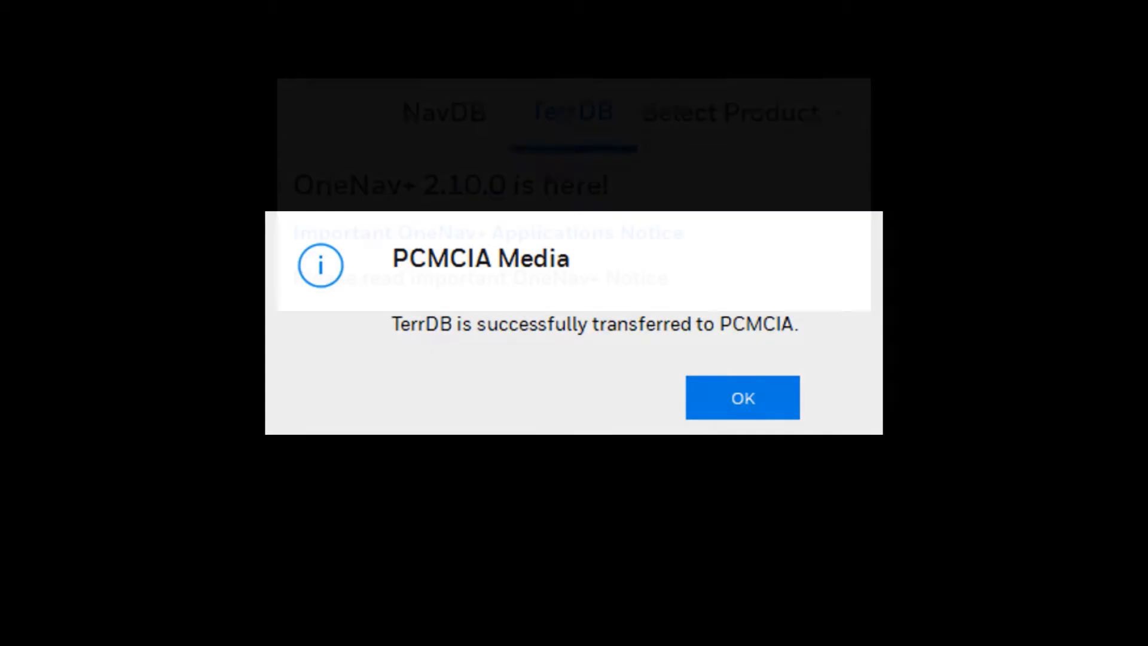
{"action": "left_click", "coordinate": [741, 397]}
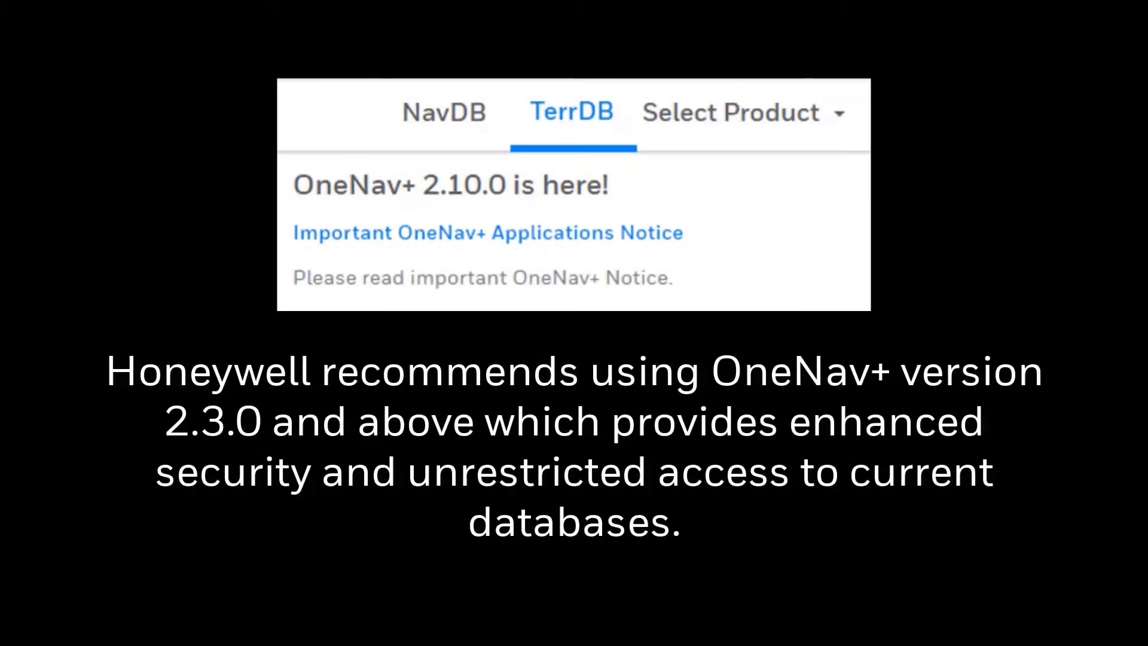